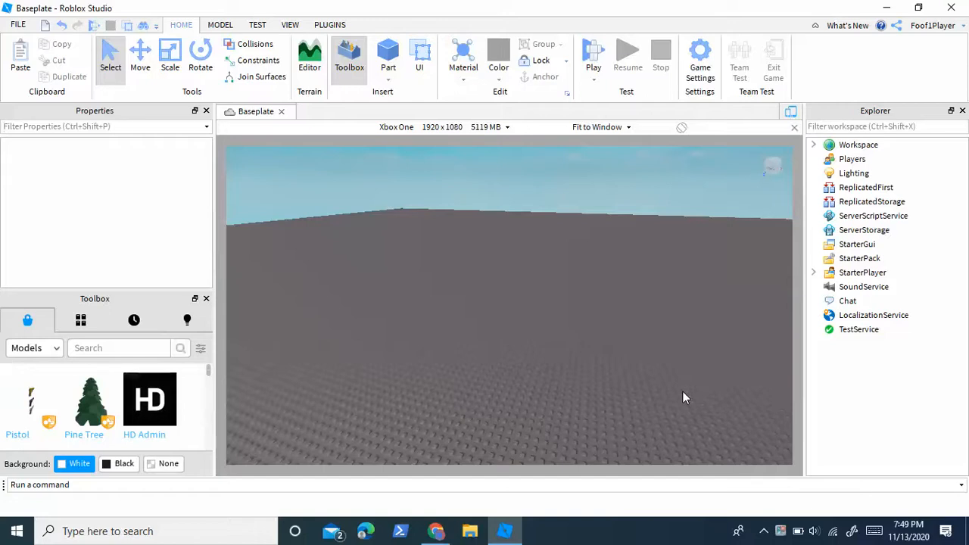
mouse_move(569, 306)
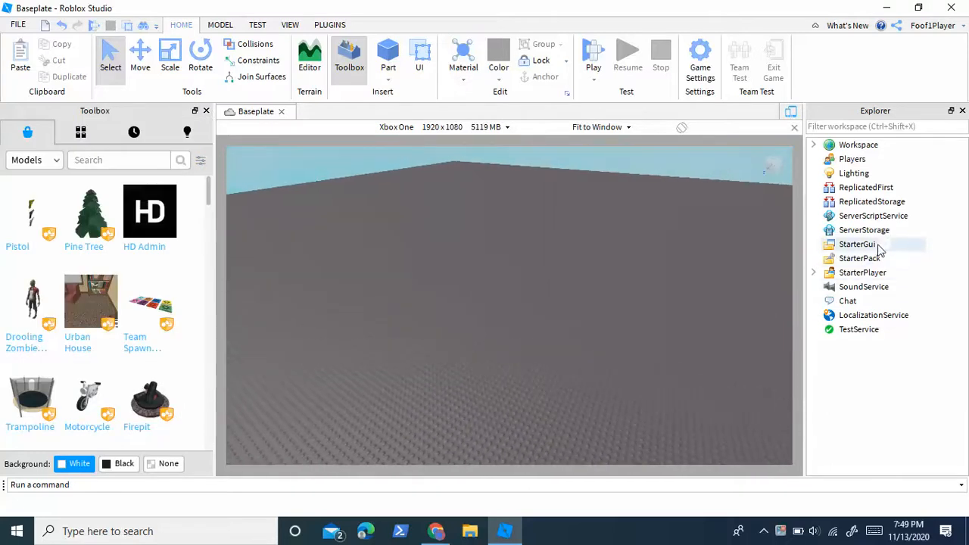
Insert a ScreenGui under StarterGui, then a TextButton inside its full-screen Frame, resized
left_click(857, 244)
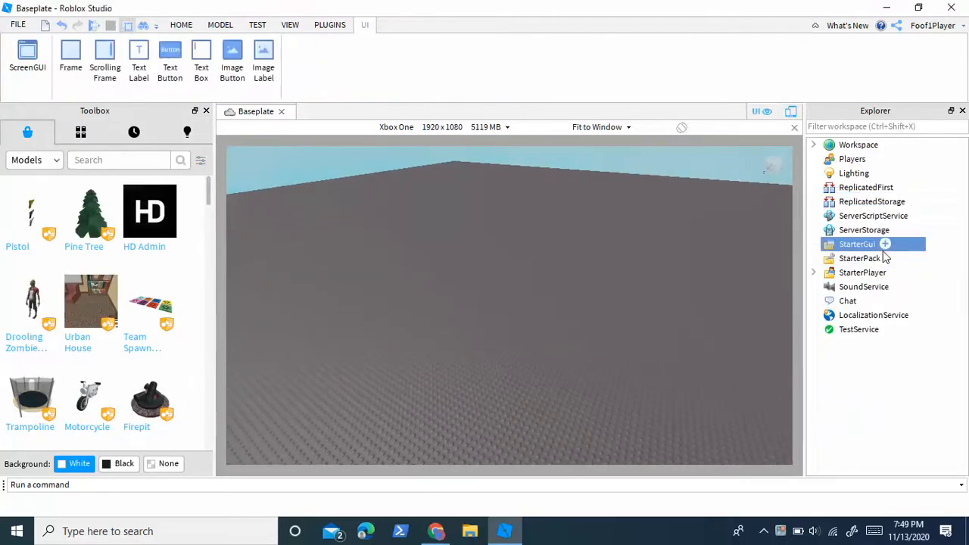
left_click(885, 244)
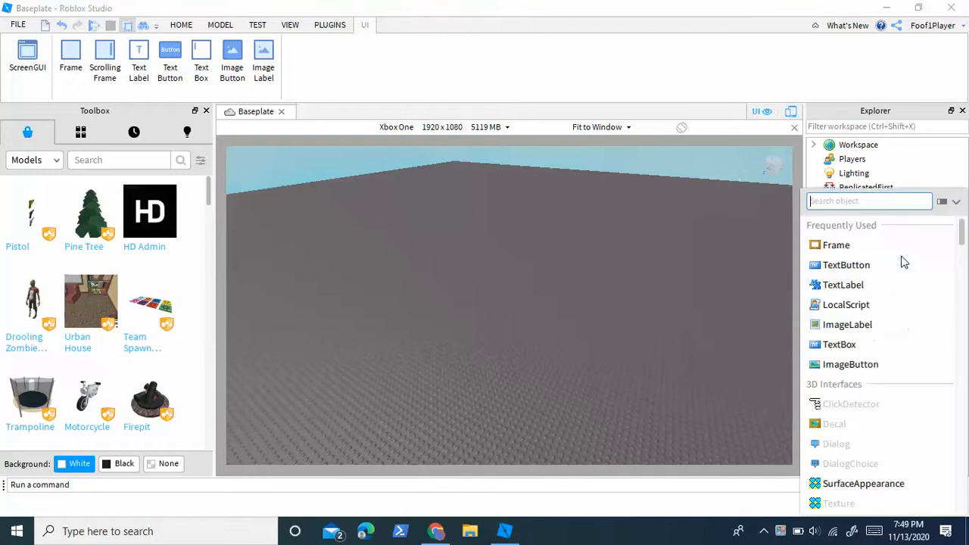
left_click(836, 245)
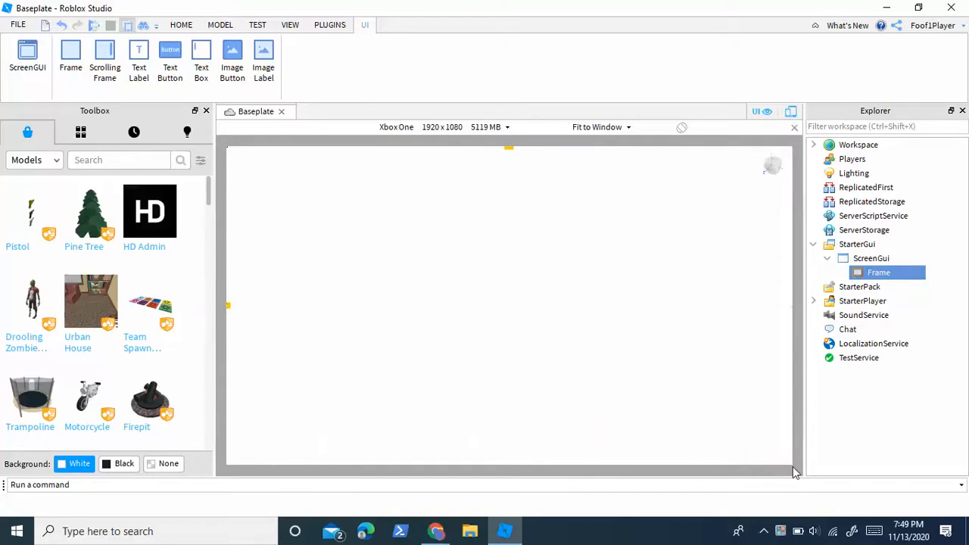
mouse_move(905, 288)
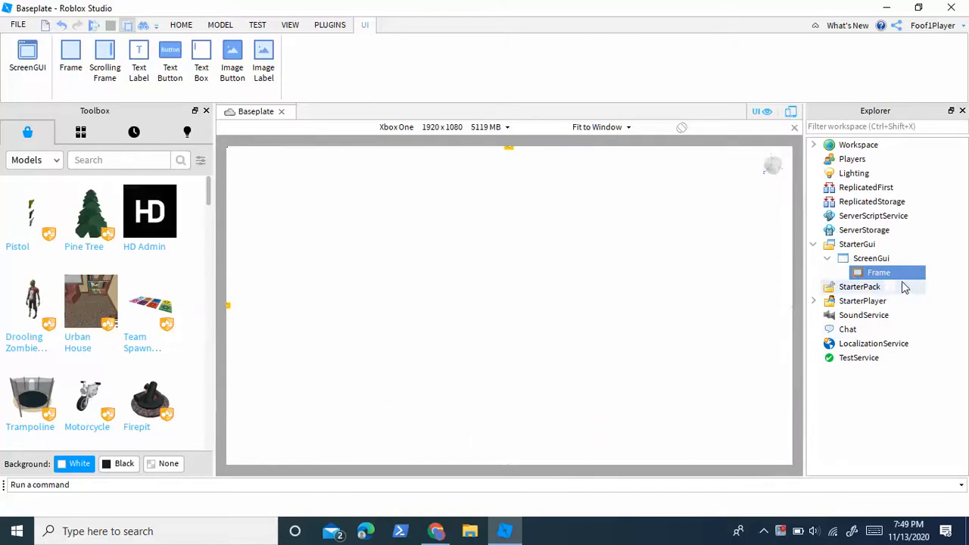
left_click(170, 60)
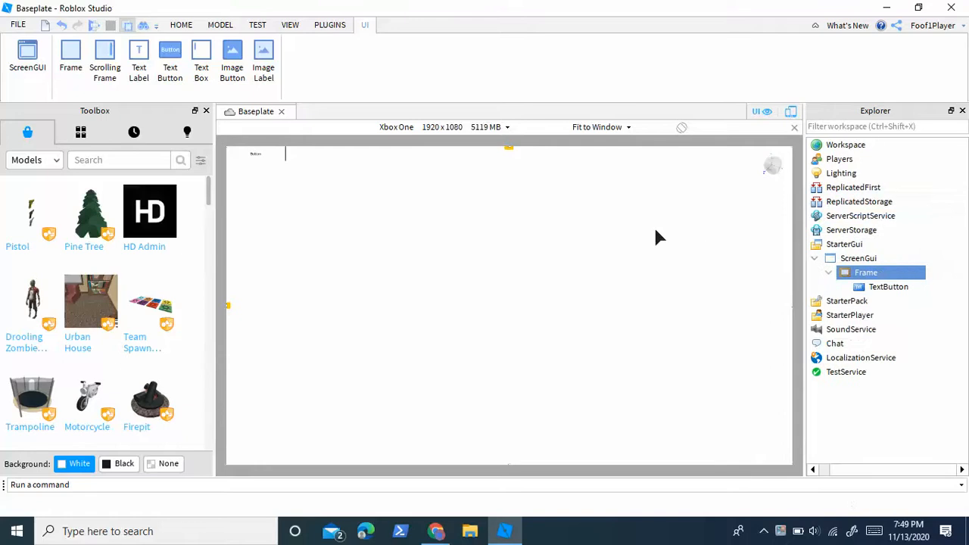
left_click(889, 287)
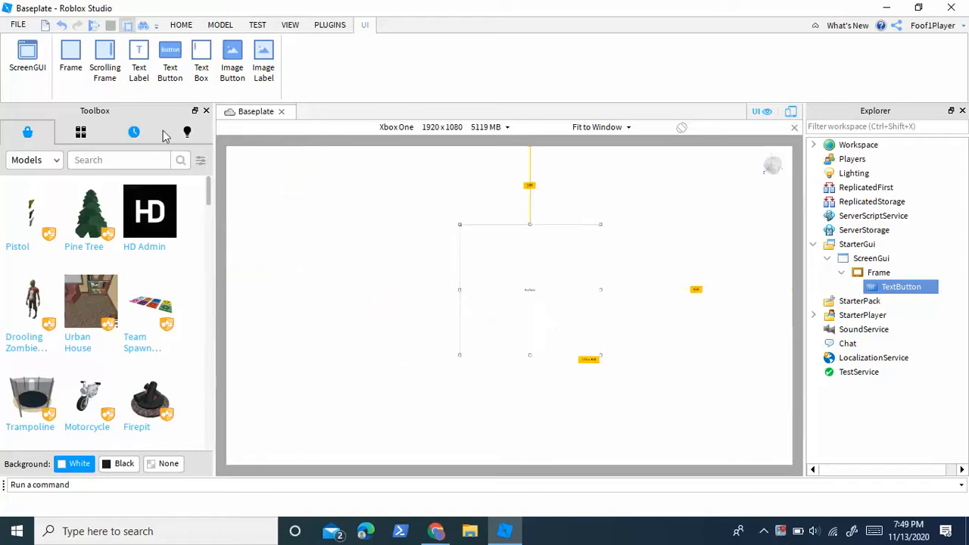
Set the TextButton's Text to MUSIC and its BackgroundColor3 to gray via Properties
left_click(290, 25)
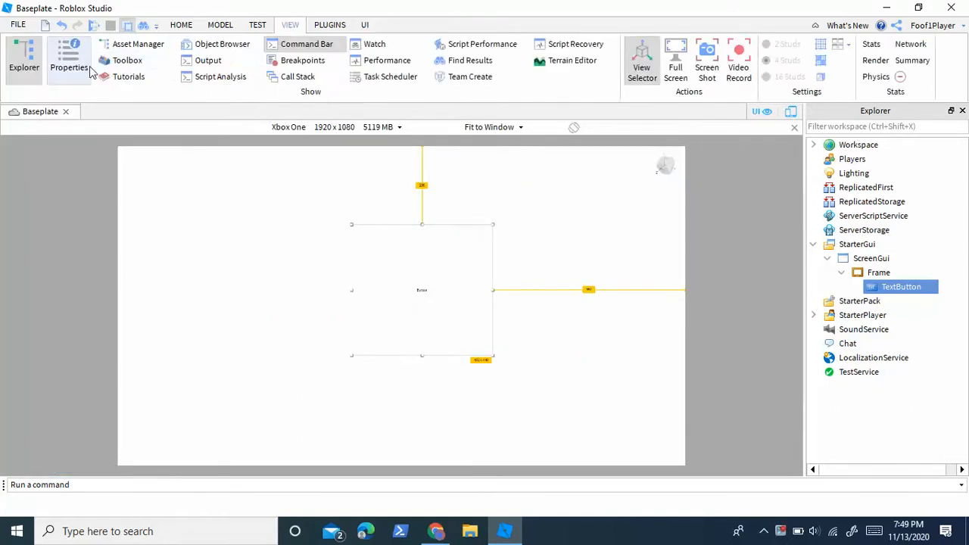
left_click(70, 67)
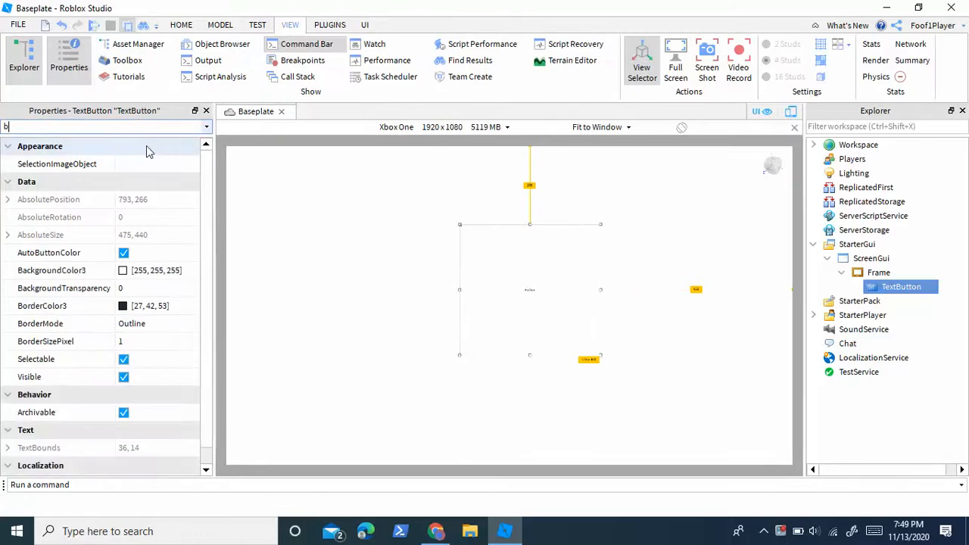
type("ext")
type("MUS")
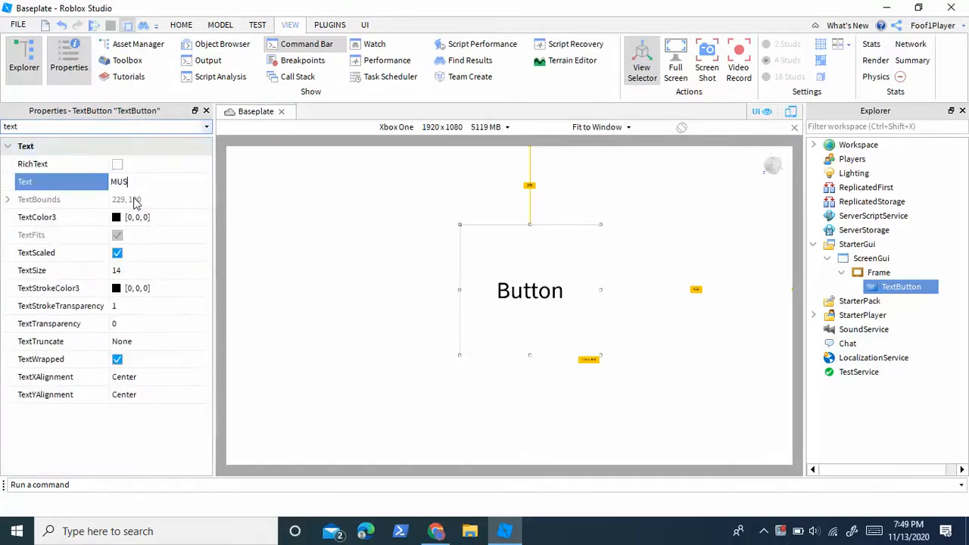
type("IC")
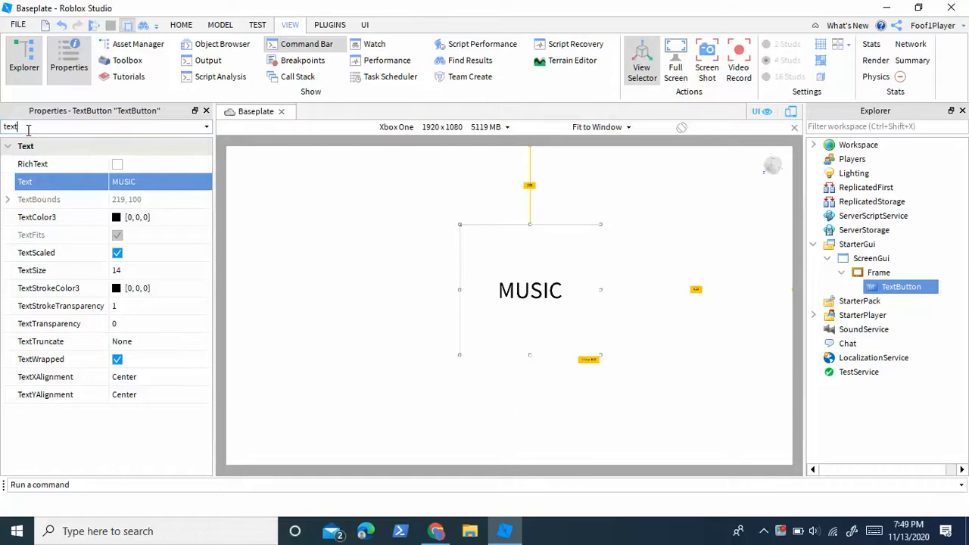
type("bs")
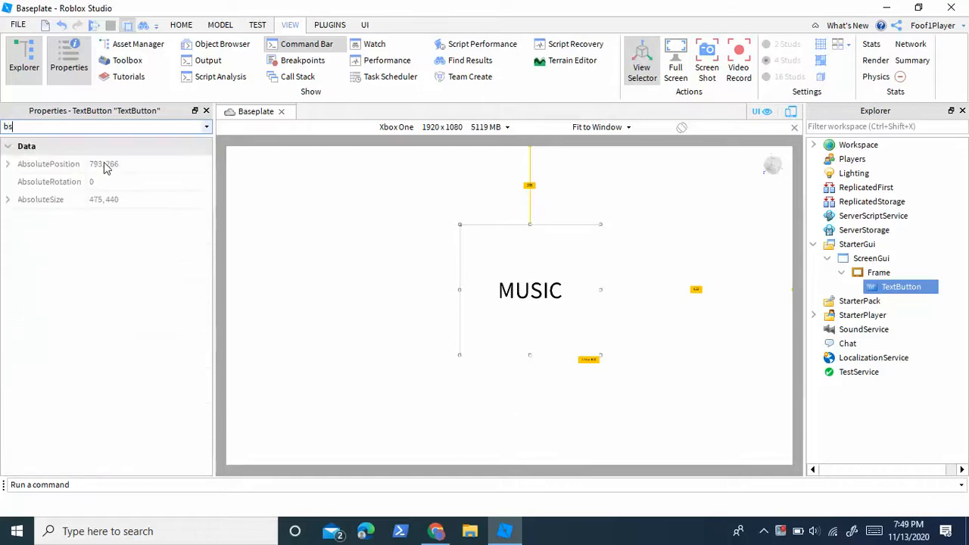
left_click(122, 164)
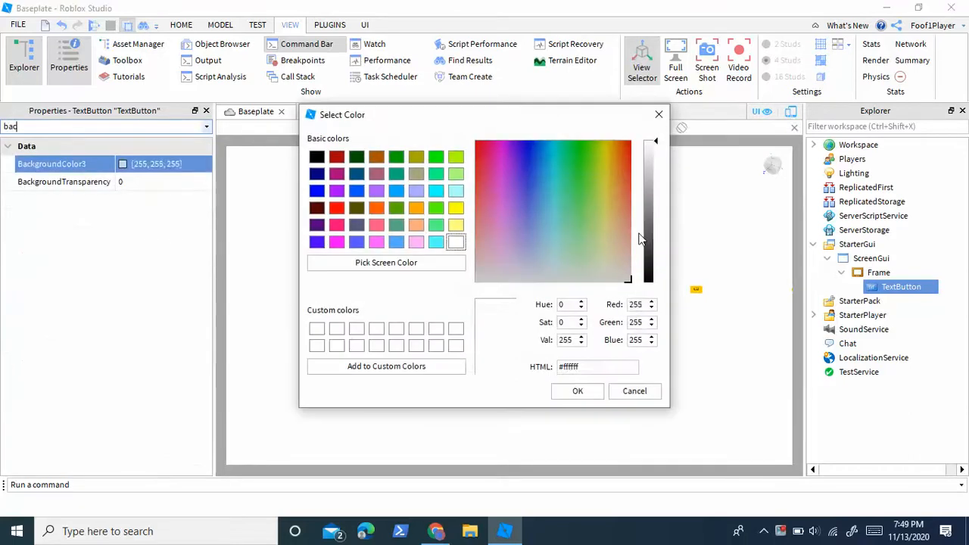
left_click(577, 390)
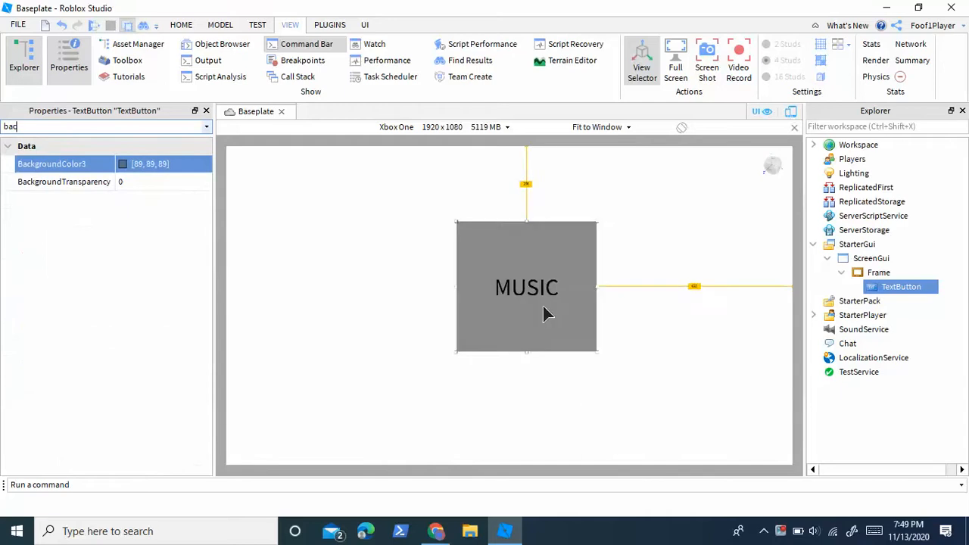
Give the full-screen Frame a bright blue BackgroundColor3 and restore the Toolbox panel
left_click(879, 273)
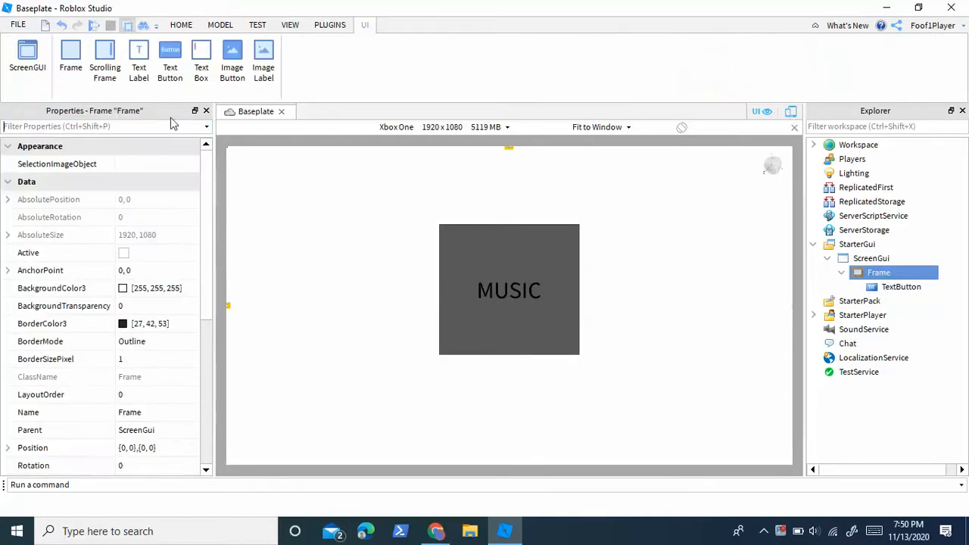
left_click(122, 288)
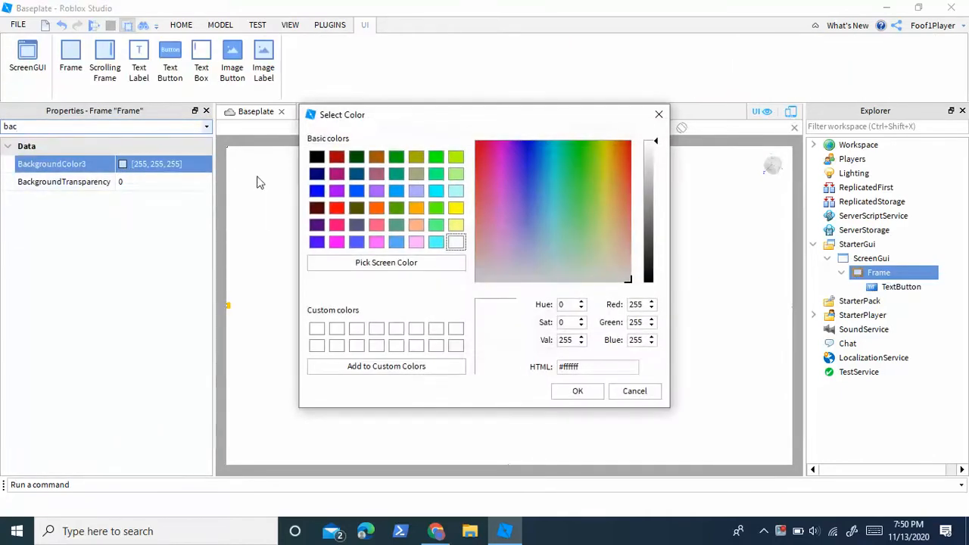
left_click(577, 391)
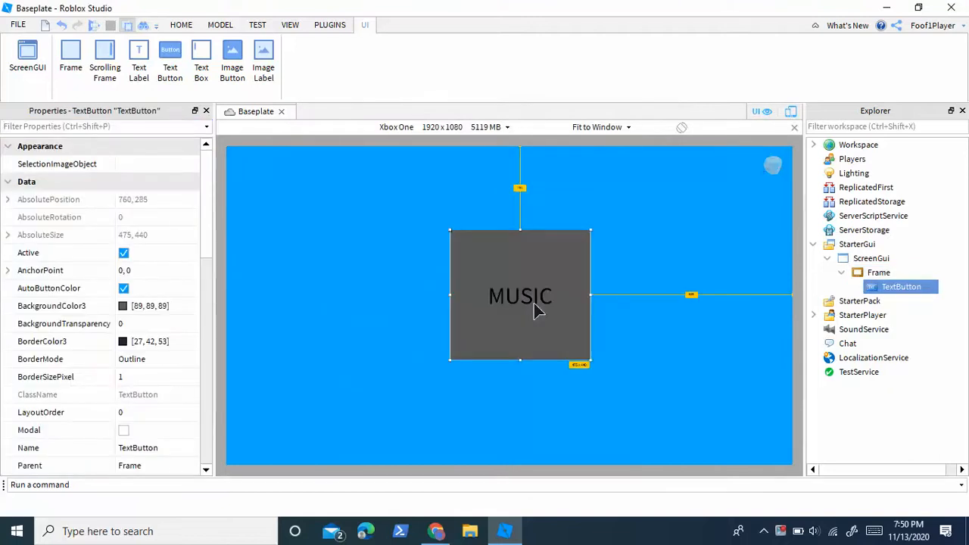
mouse_move(167, 46)
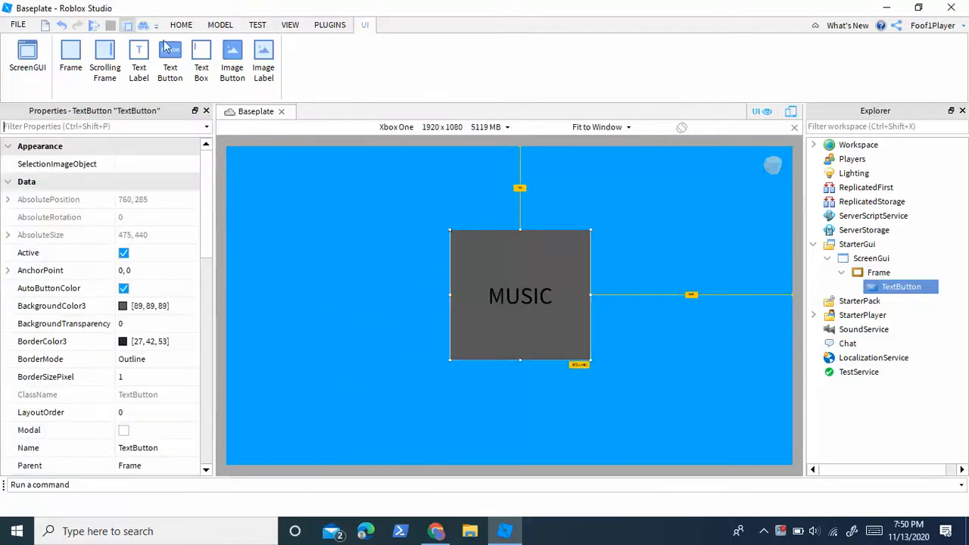
left_click(206, 110)
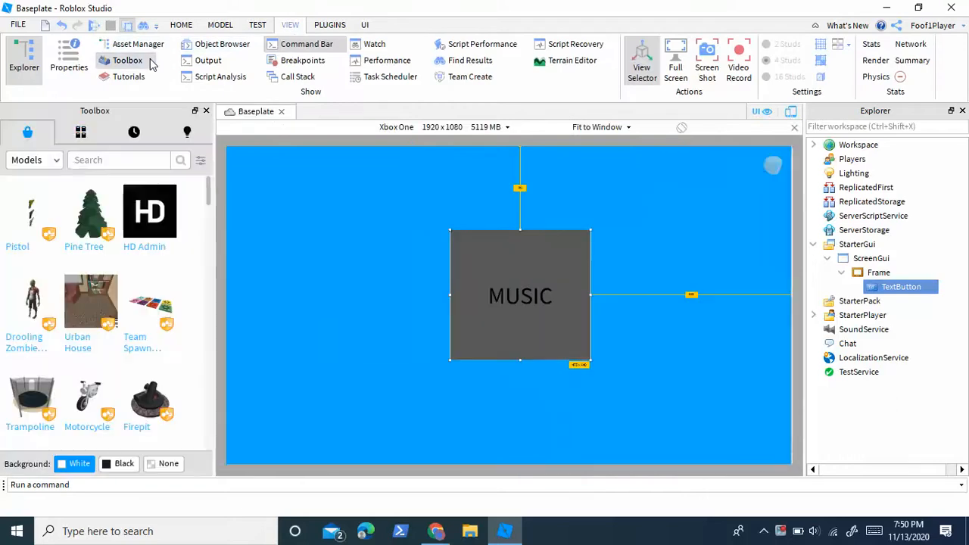
Insert a Toolbox audio track into Workspace and rename it Music
left_click(33, 161)
type("Musi")
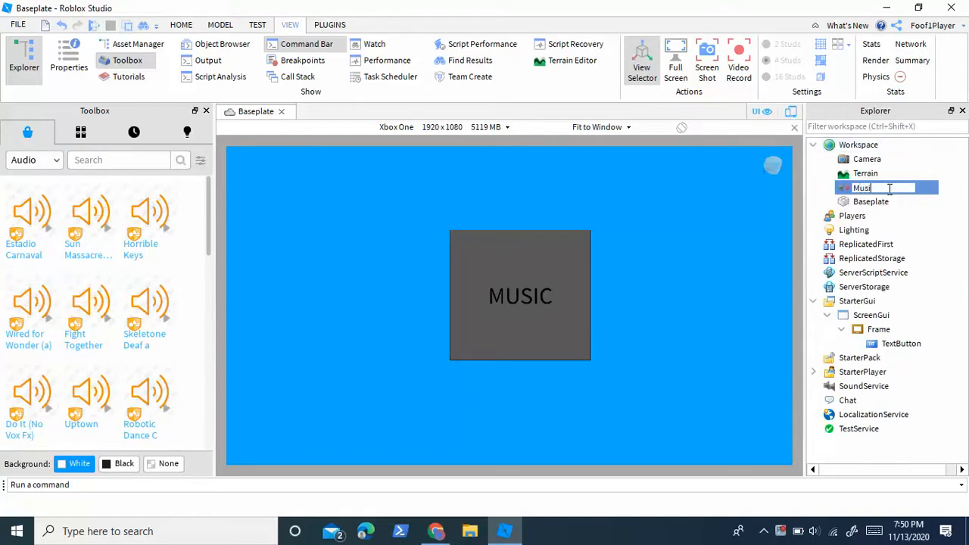
key("Return")
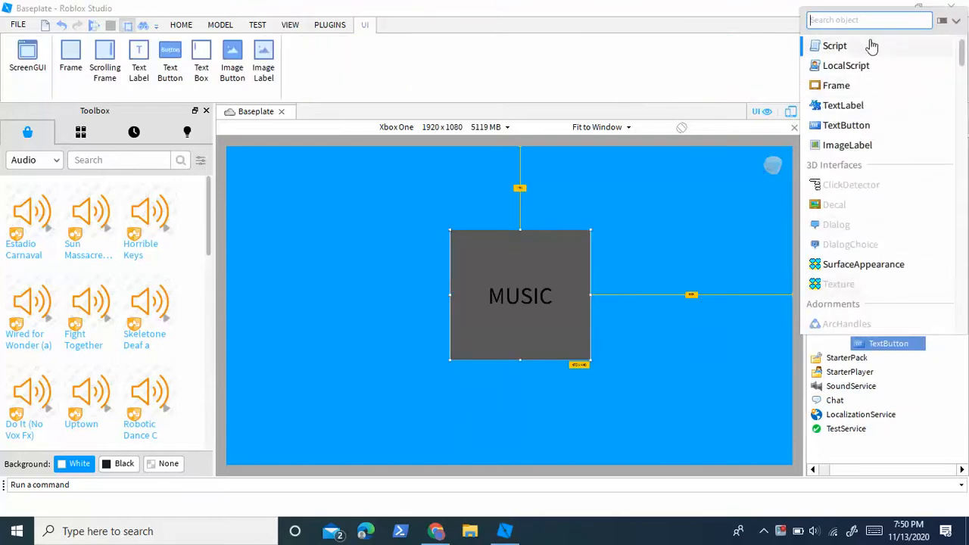
Write script.Parent.MouseButton1Click handler start referencing game.Workspace.Music. in the button's script
left_click(835, 46)
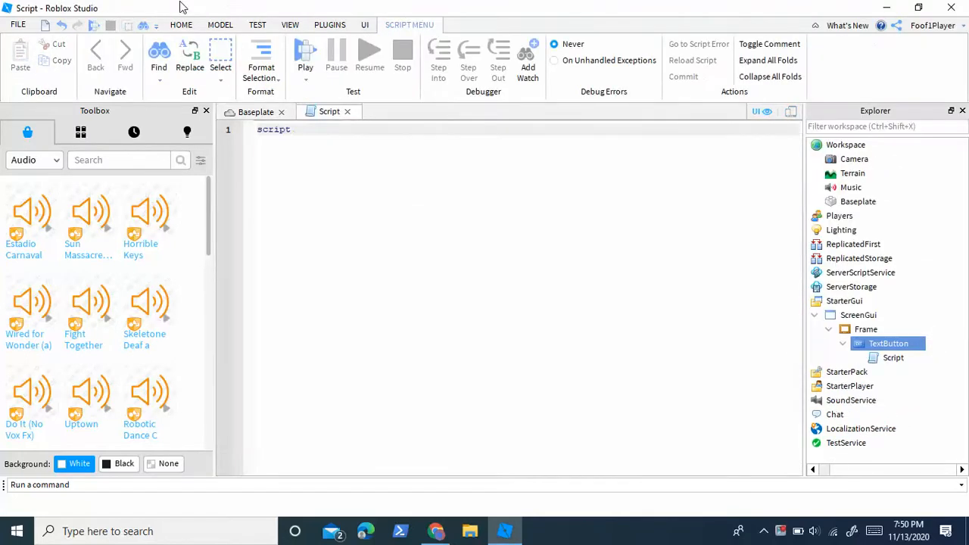
type(".Parent.MouseButton1Click:Connect(function(")
type("game.Workspace.")
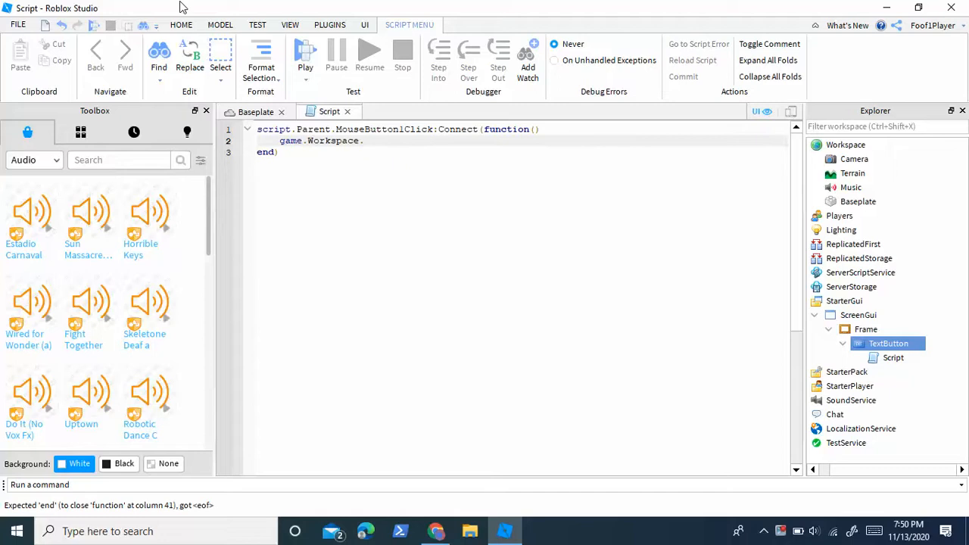
type("Music.")
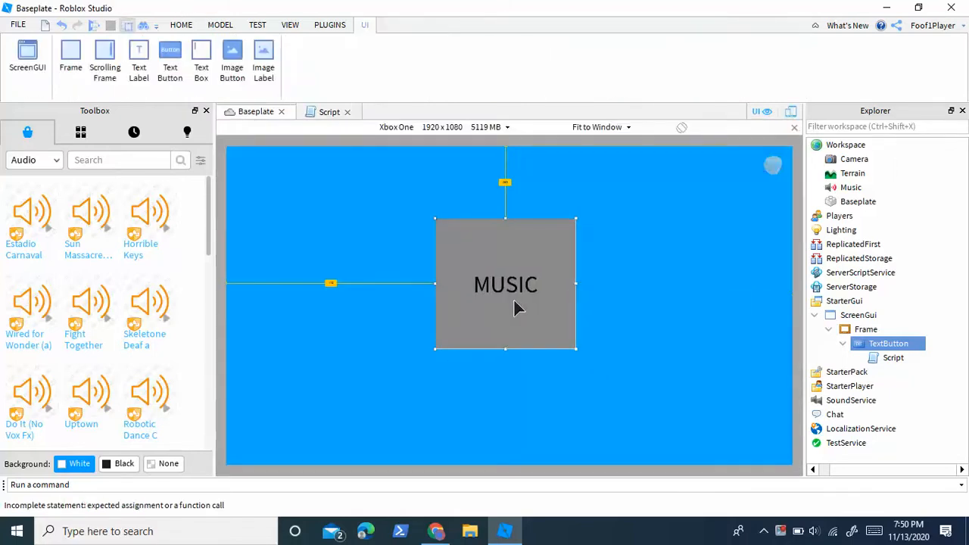
Position the copied button beneath MUSIC, label it Pause and colour its background green
left_click_drag(506, 285, 503, 243)
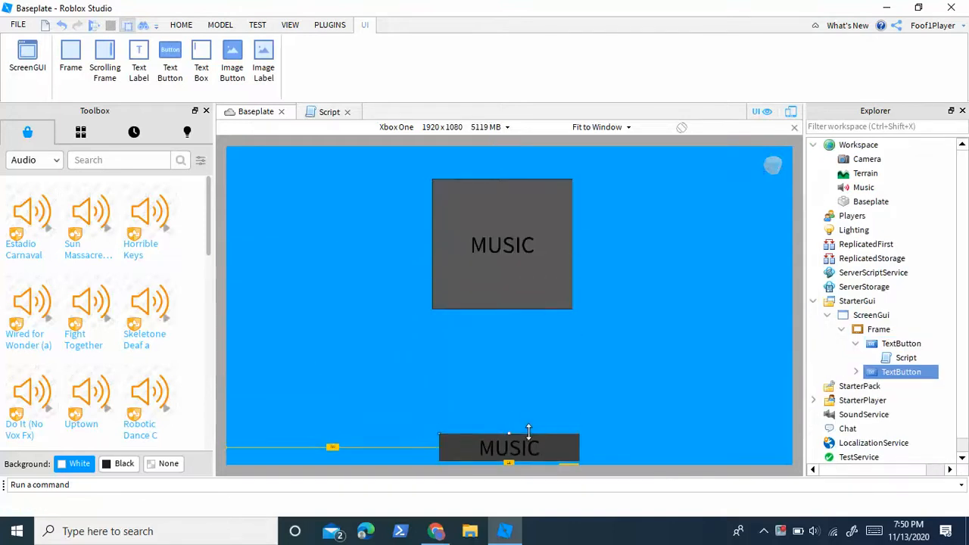
left_click_drag(509, 447, 506, 392)
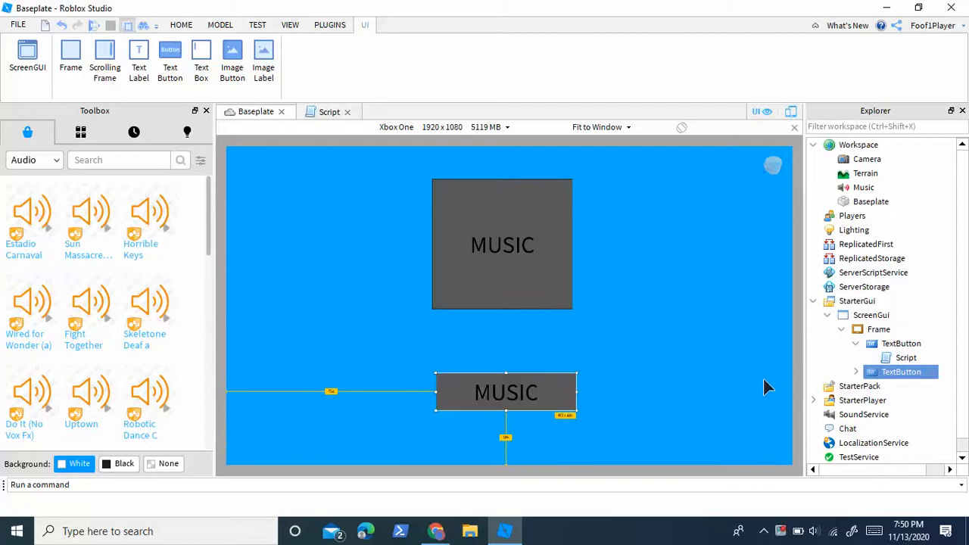
left_click(291, 24)
type("Pause")
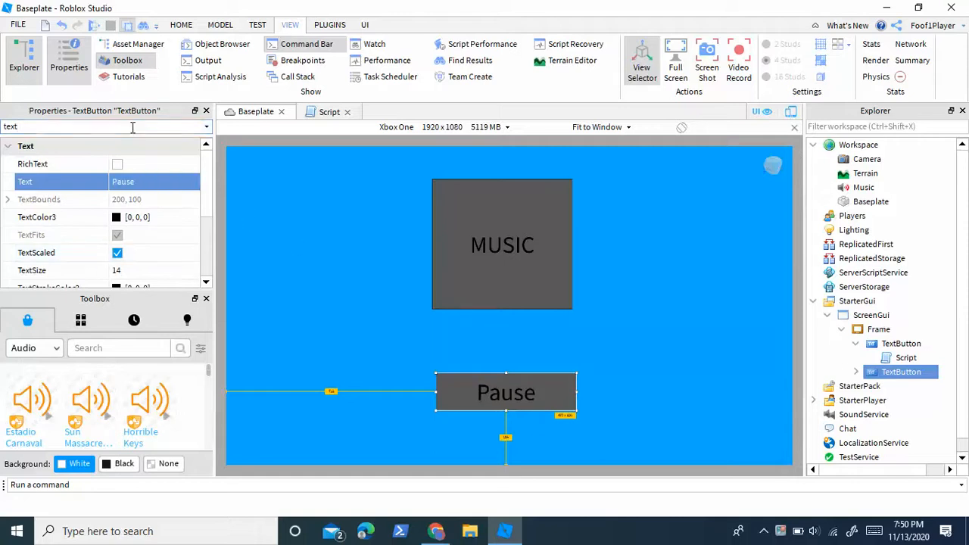
left_click(117, 163)
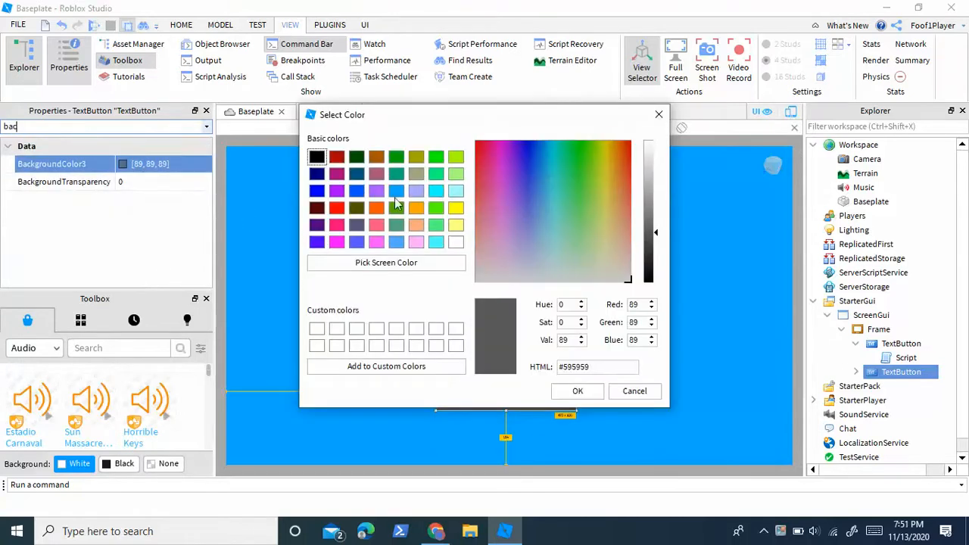
left_click(577, 390)
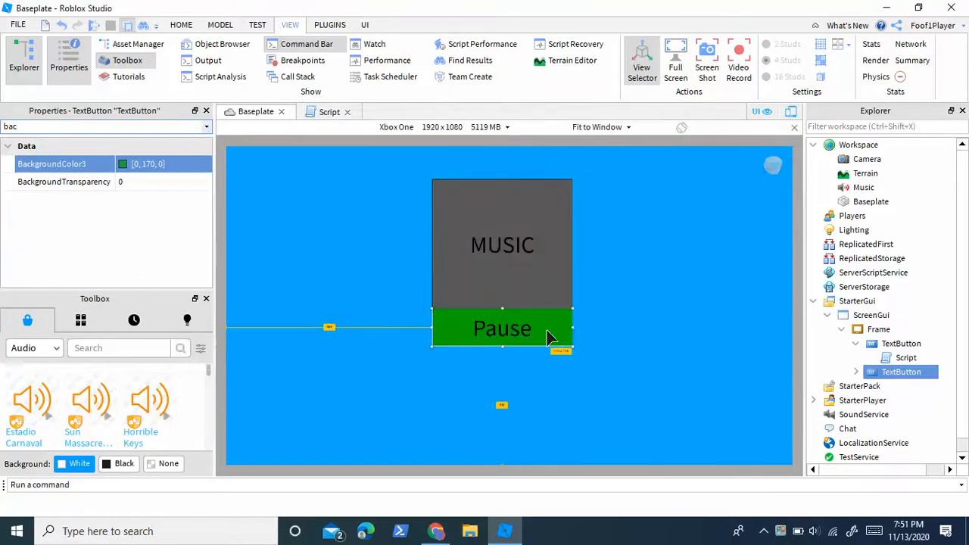
left_click(829, 373)
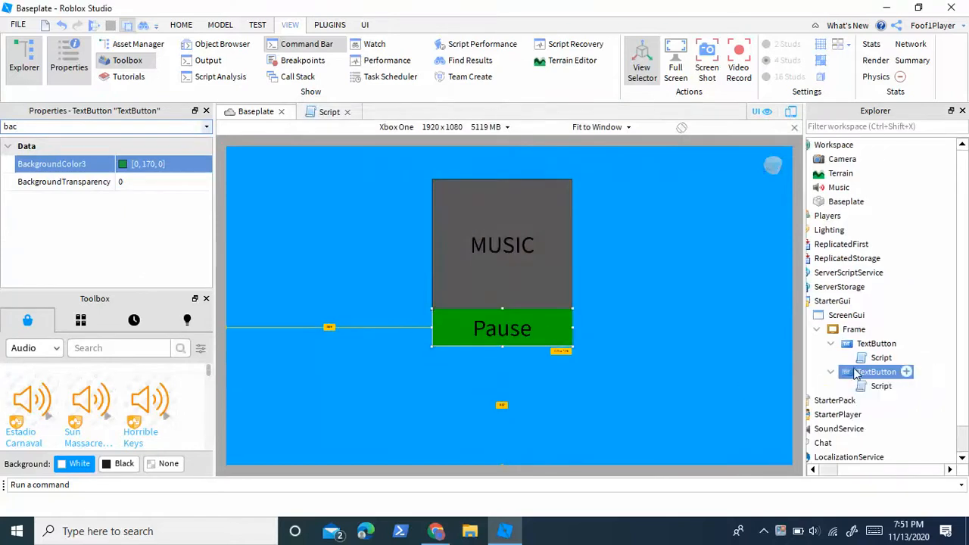
Add a Script under Pause with MouseButton1Click handler calling game.Workspace.Music:Pause()
left_click(906, 372)
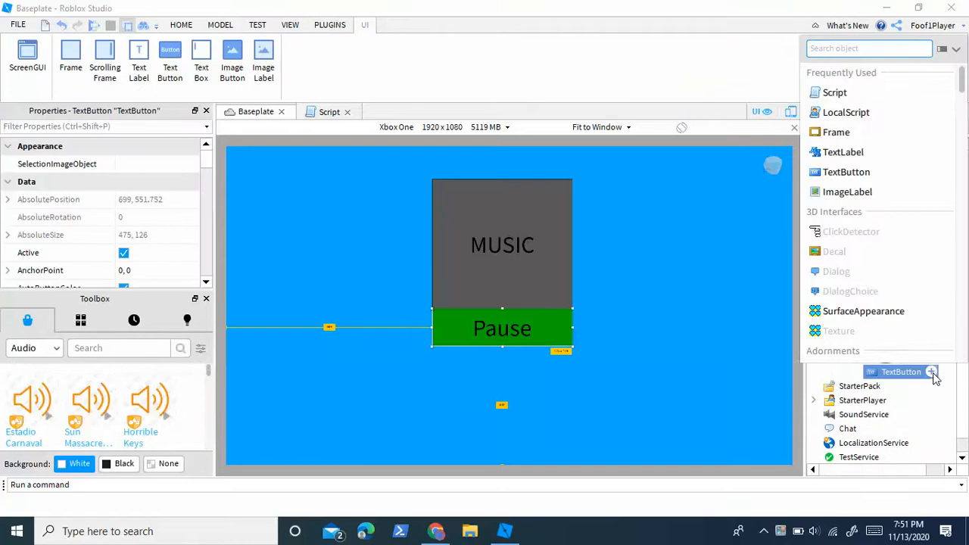
left_click(933, 372)
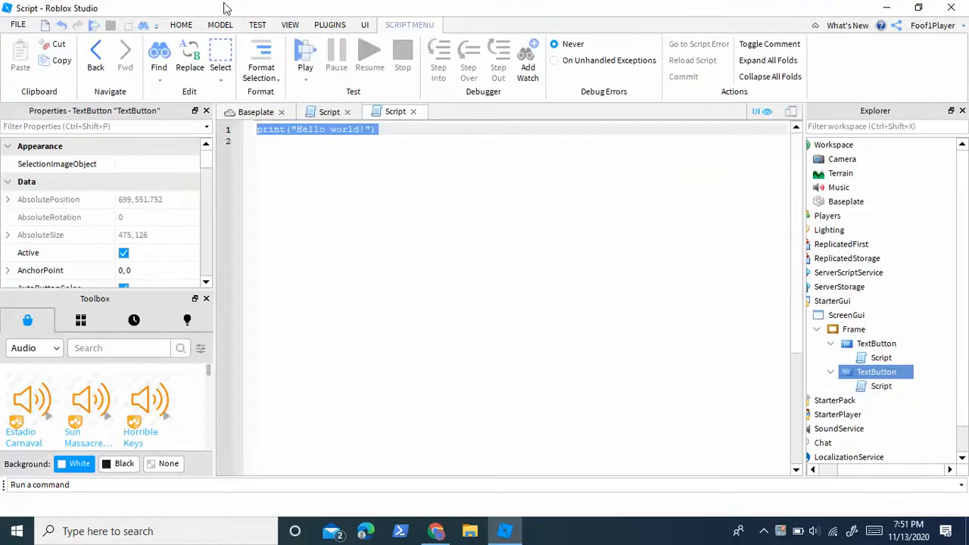
type("script.Parent.MouseButton1Click")
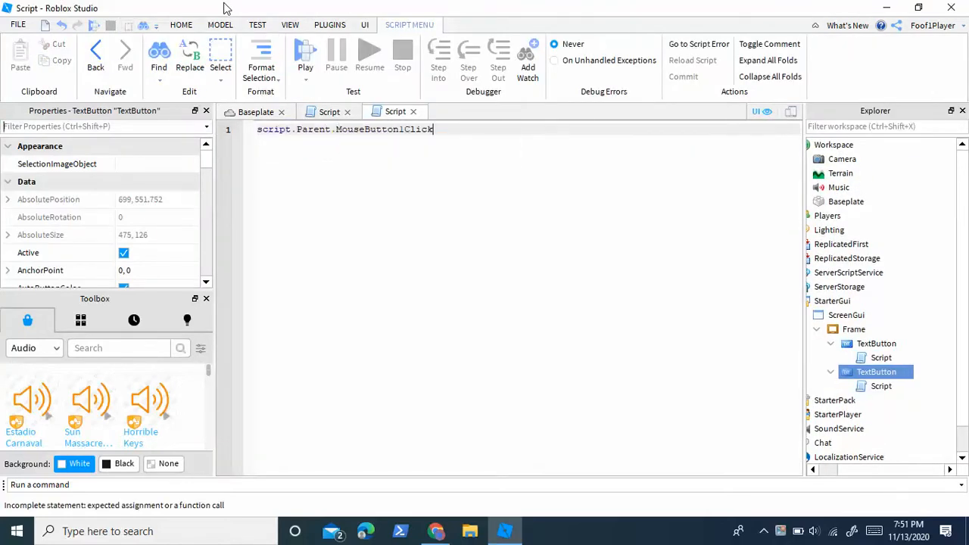
type(":Connect(function()")
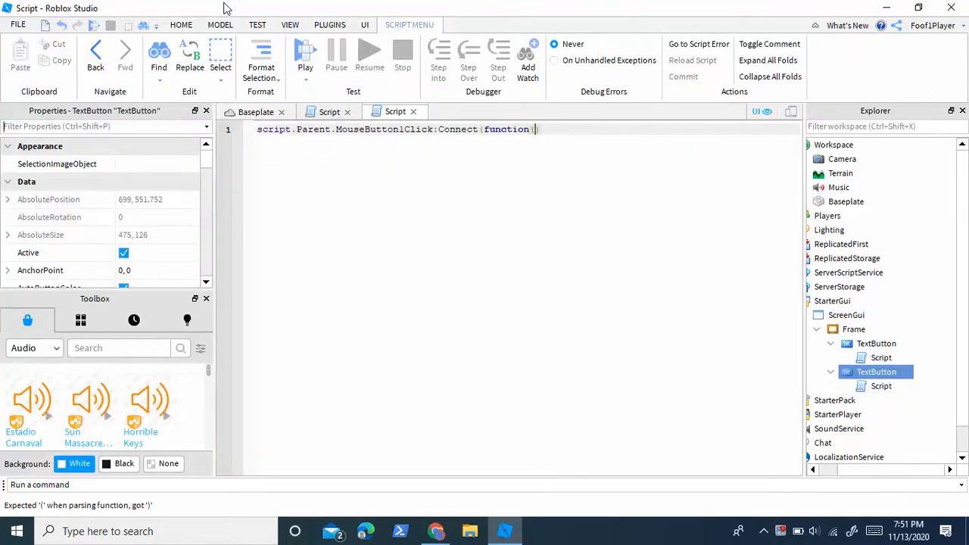
type(")")
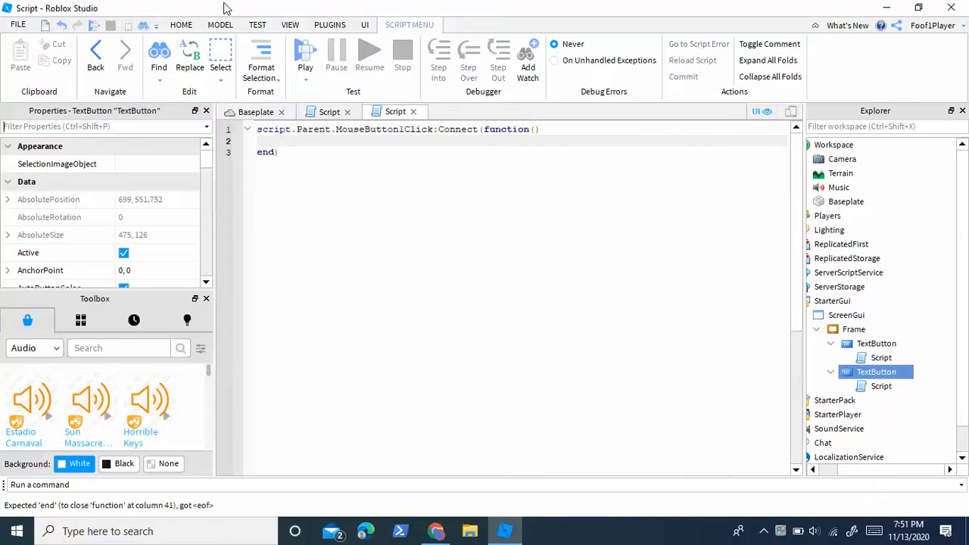
type("game.Workspace.m")
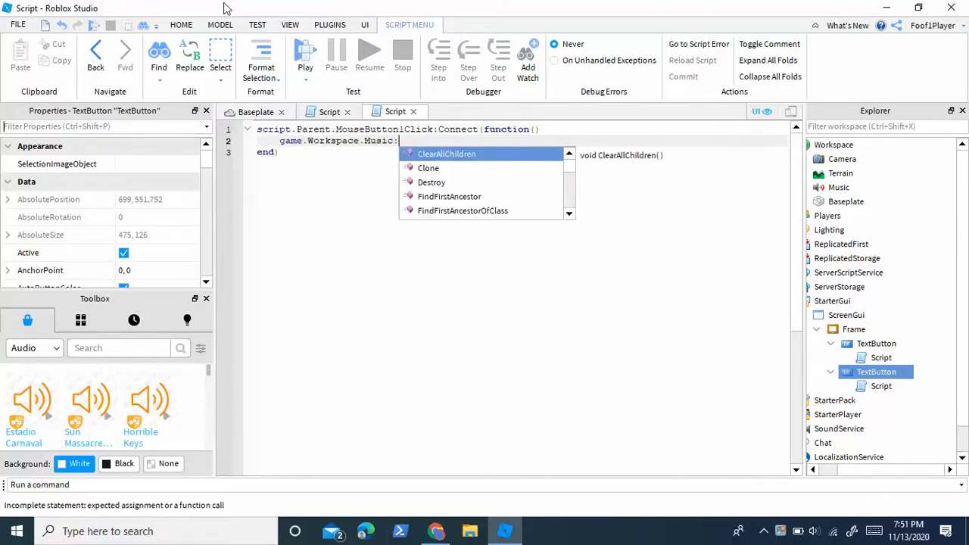
type("Pause()")
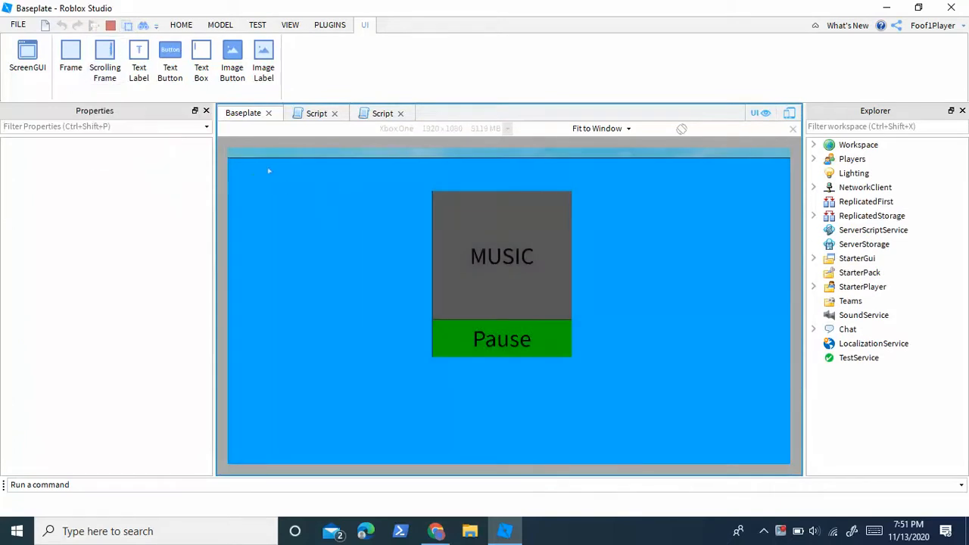
mouse_move(336, 200)
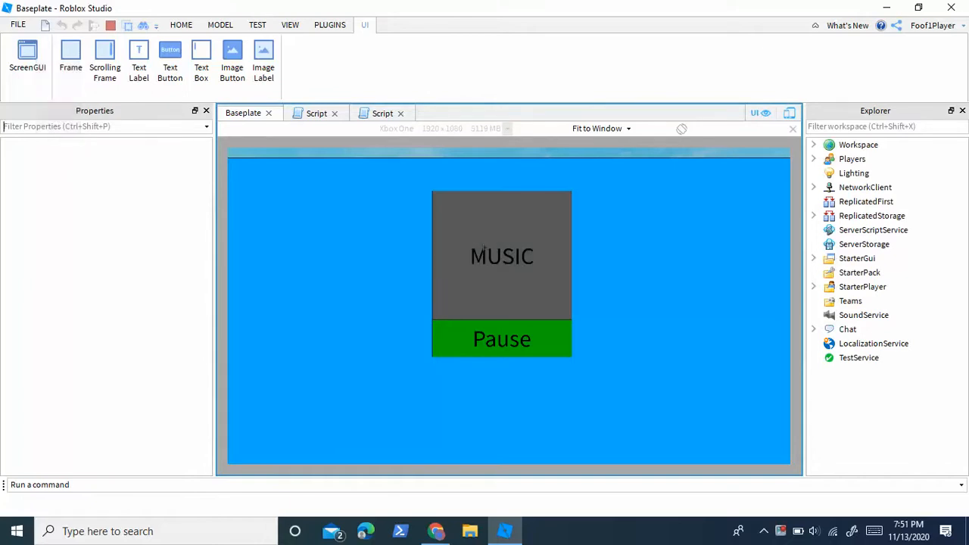
mouse_move(503, 305)
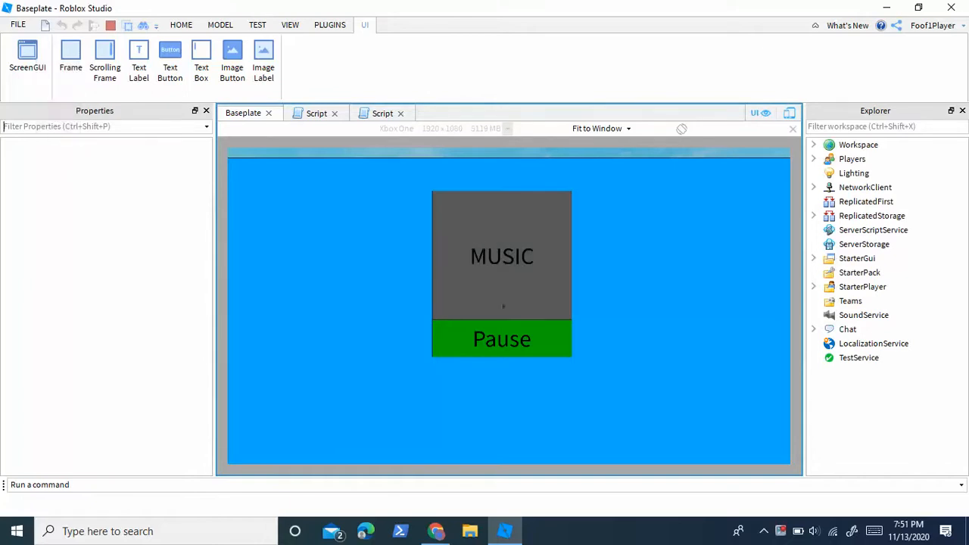
mouse_move(509, 286)
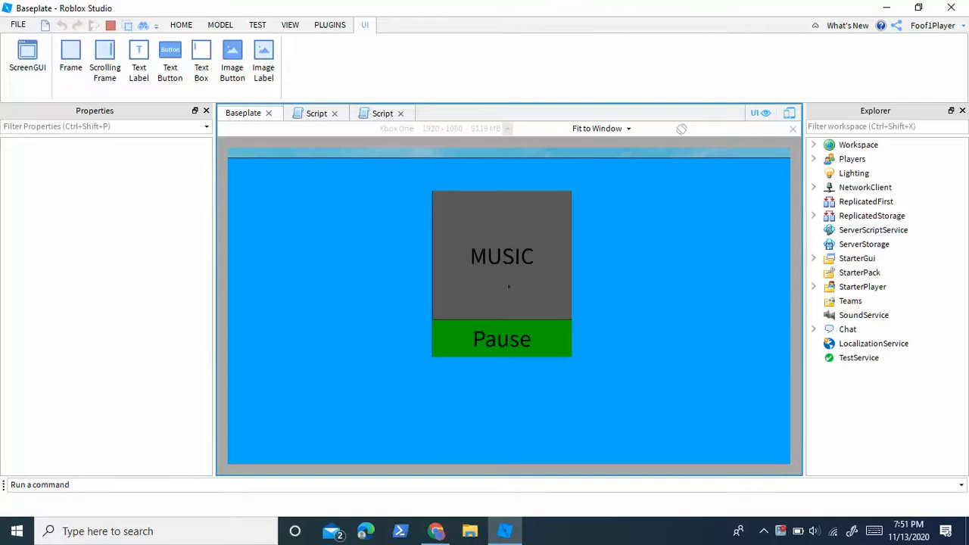
mouse_move(511, 355)
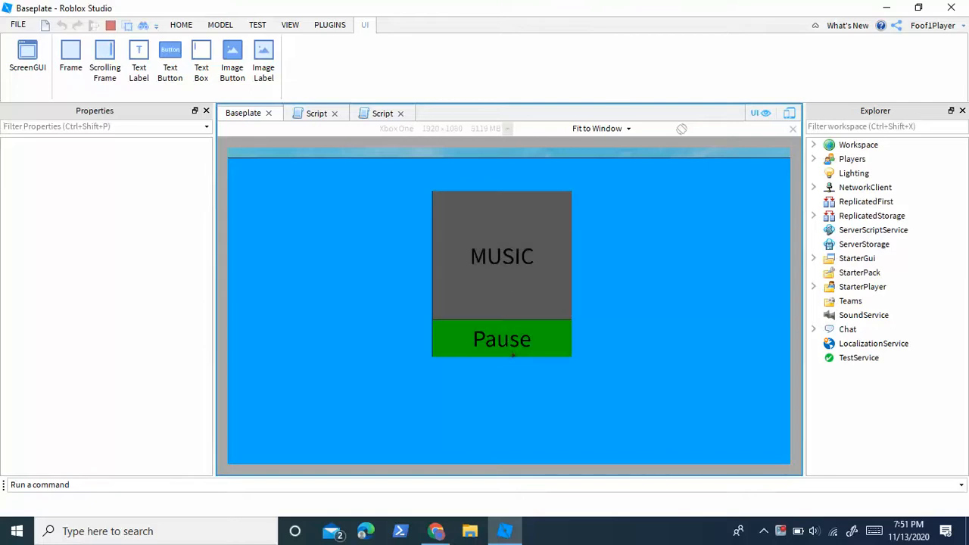
mouse_move(500, 288)
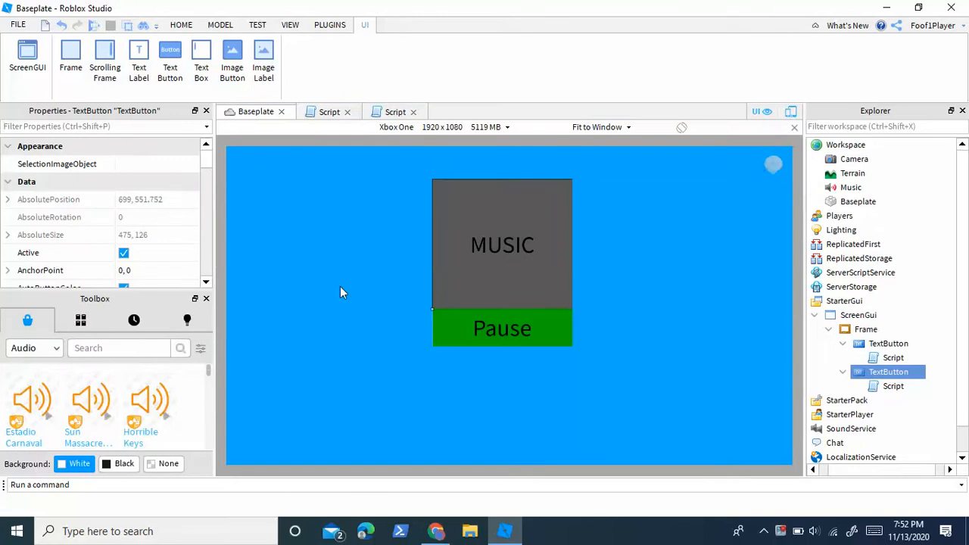
mouse_move(606, 353)
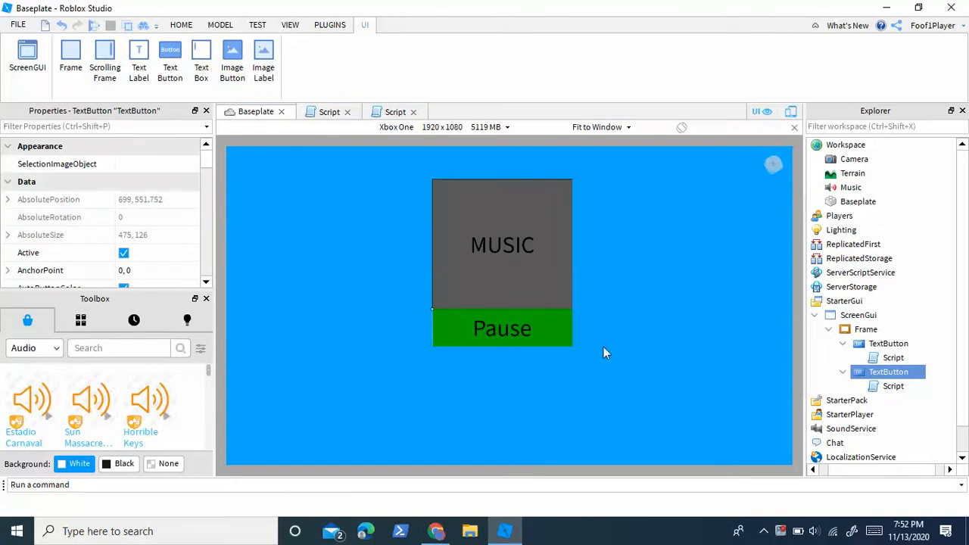